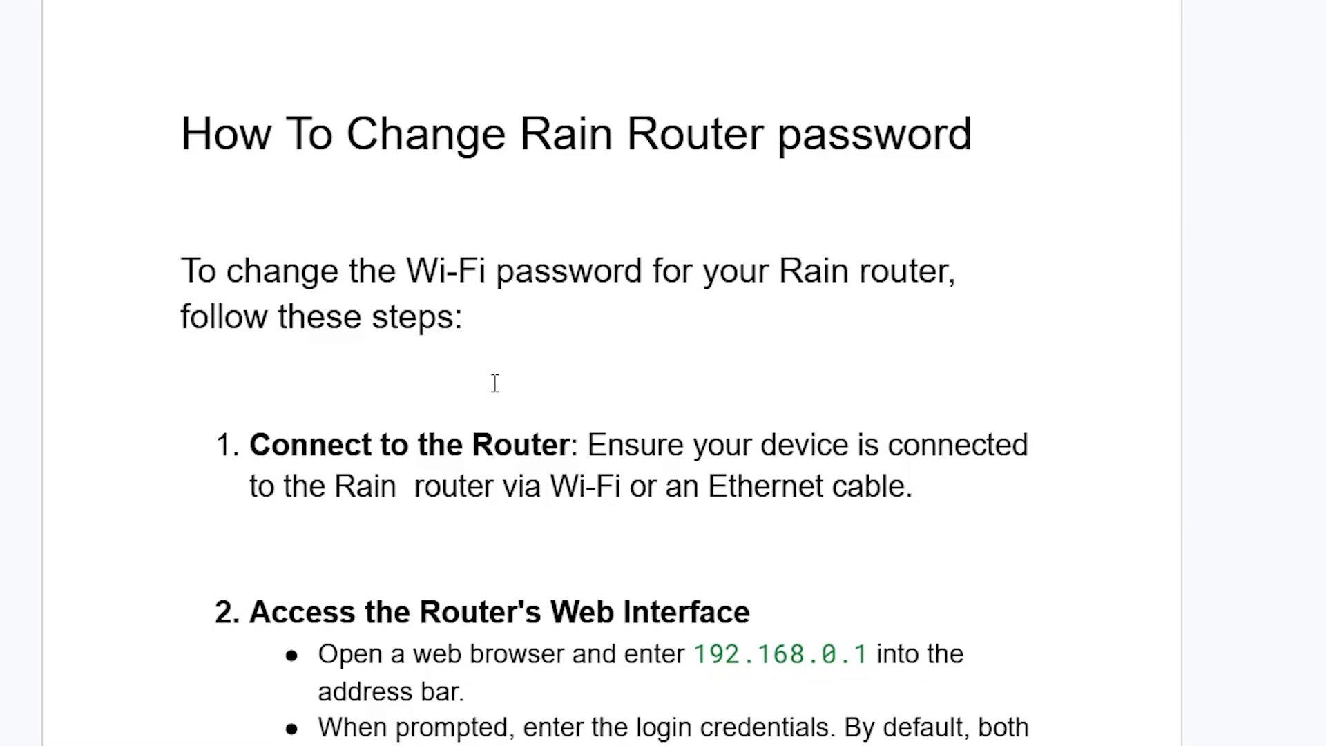
{"action": "mouse_move", "coordinate": [343, 478]}
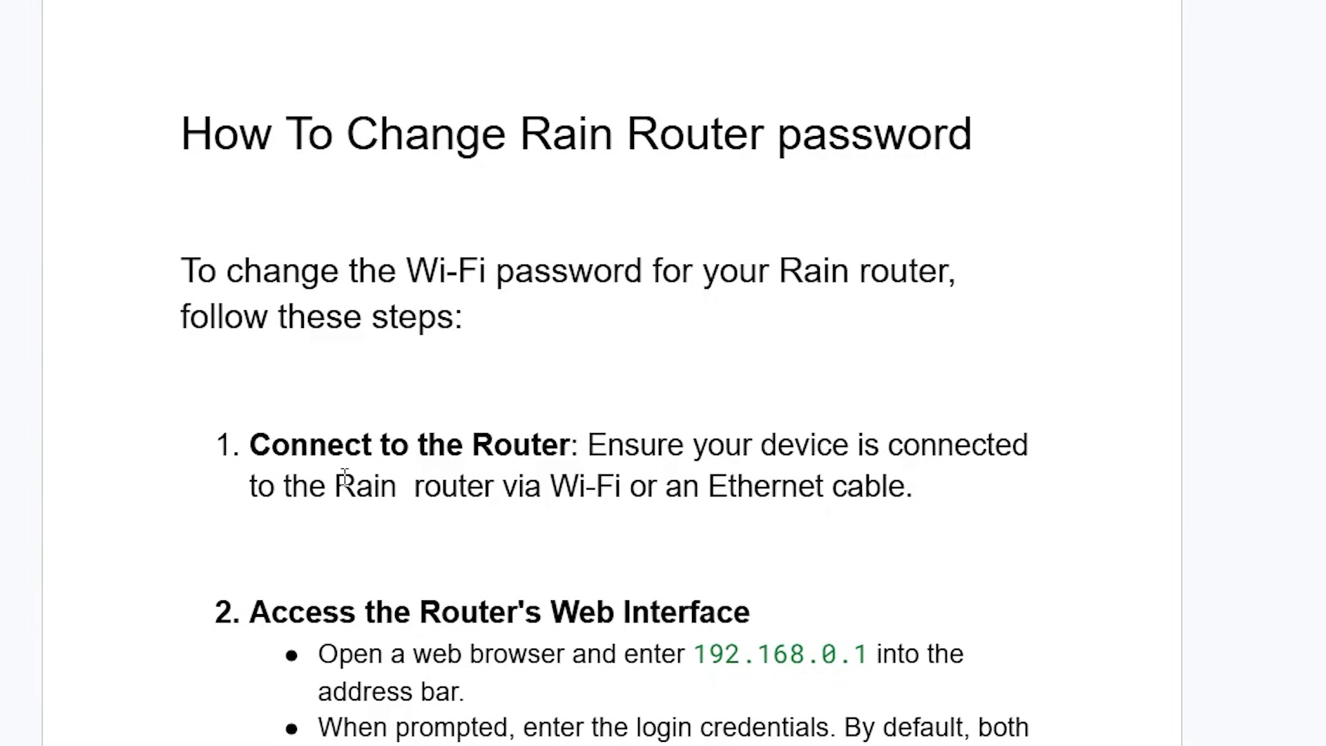
{"action": "mouse_move", "coordinate": [778, 486]}
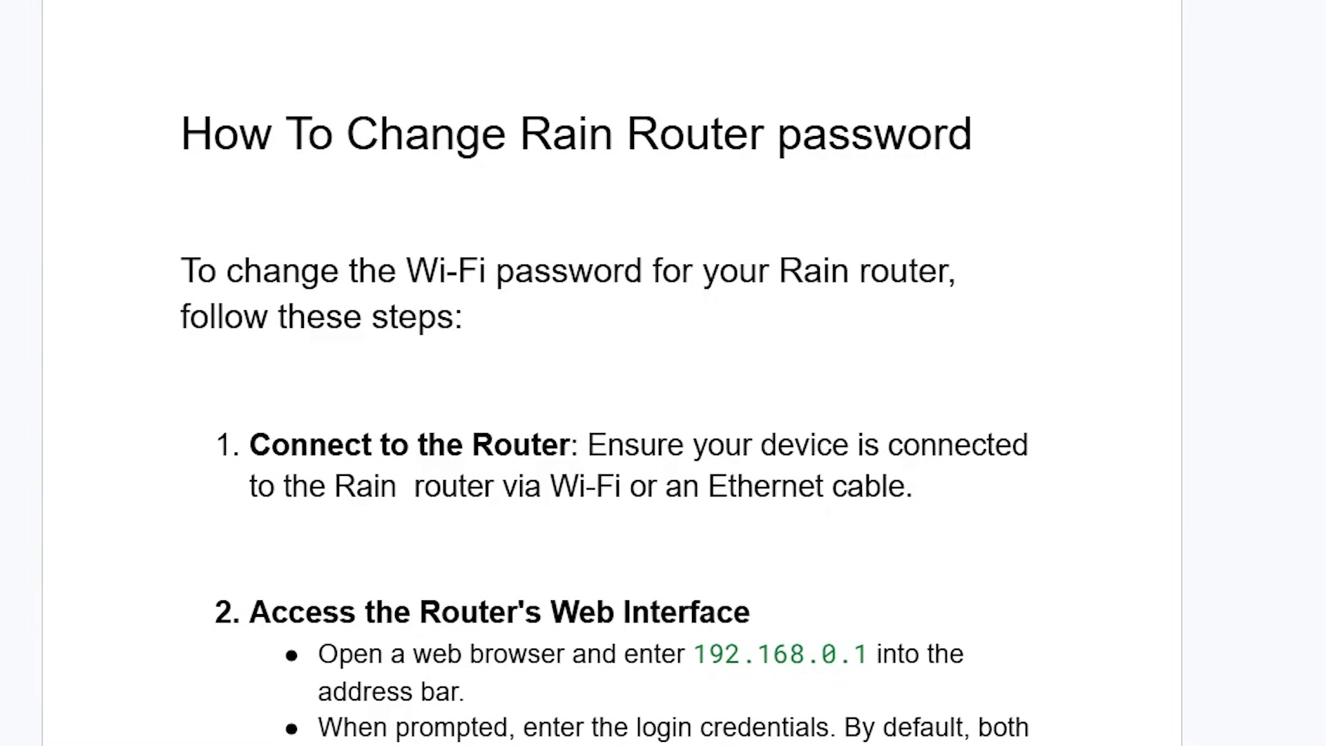
Step: Scroll the guide down to steps 2 and 3 on the router interface and Wi-Fi settings
{"action": "scroll", "scroll_direction": "down", "scroll_amount": 3}
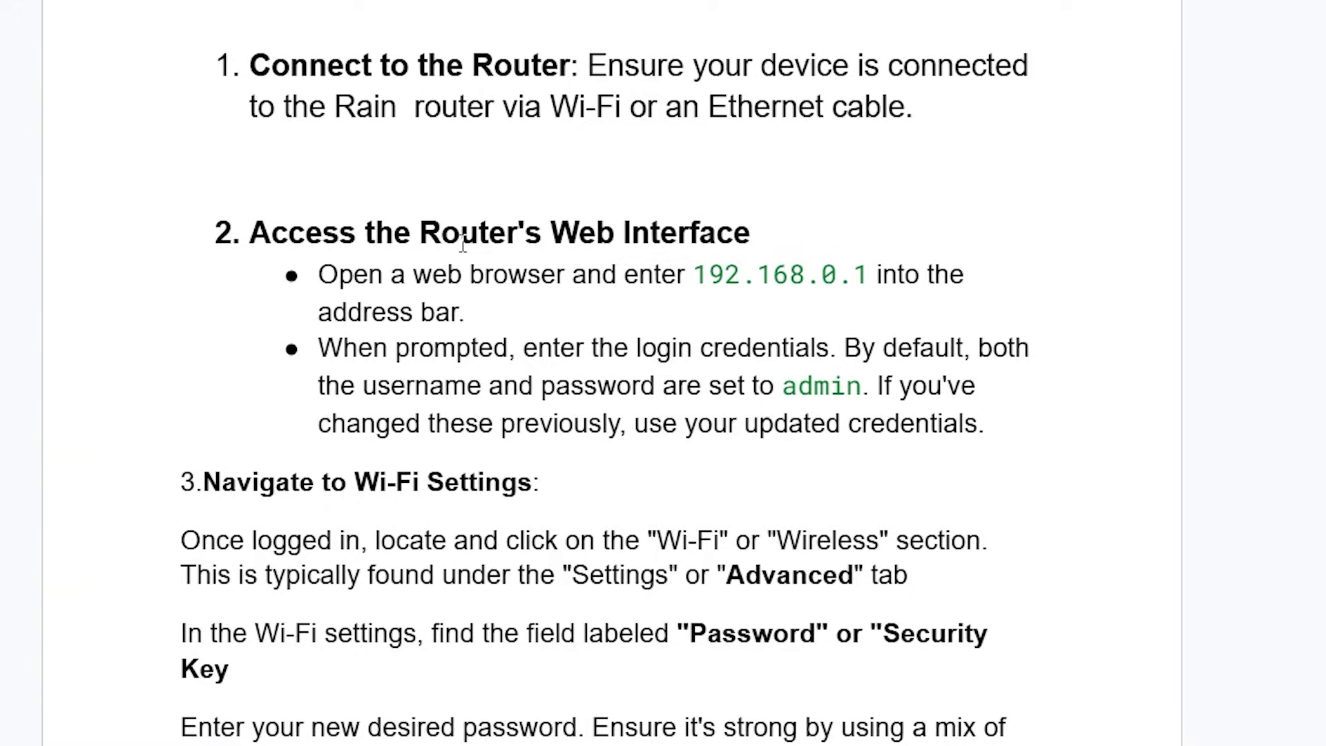
{"action": "mouse_move", "coordinate": [1028, 498]}
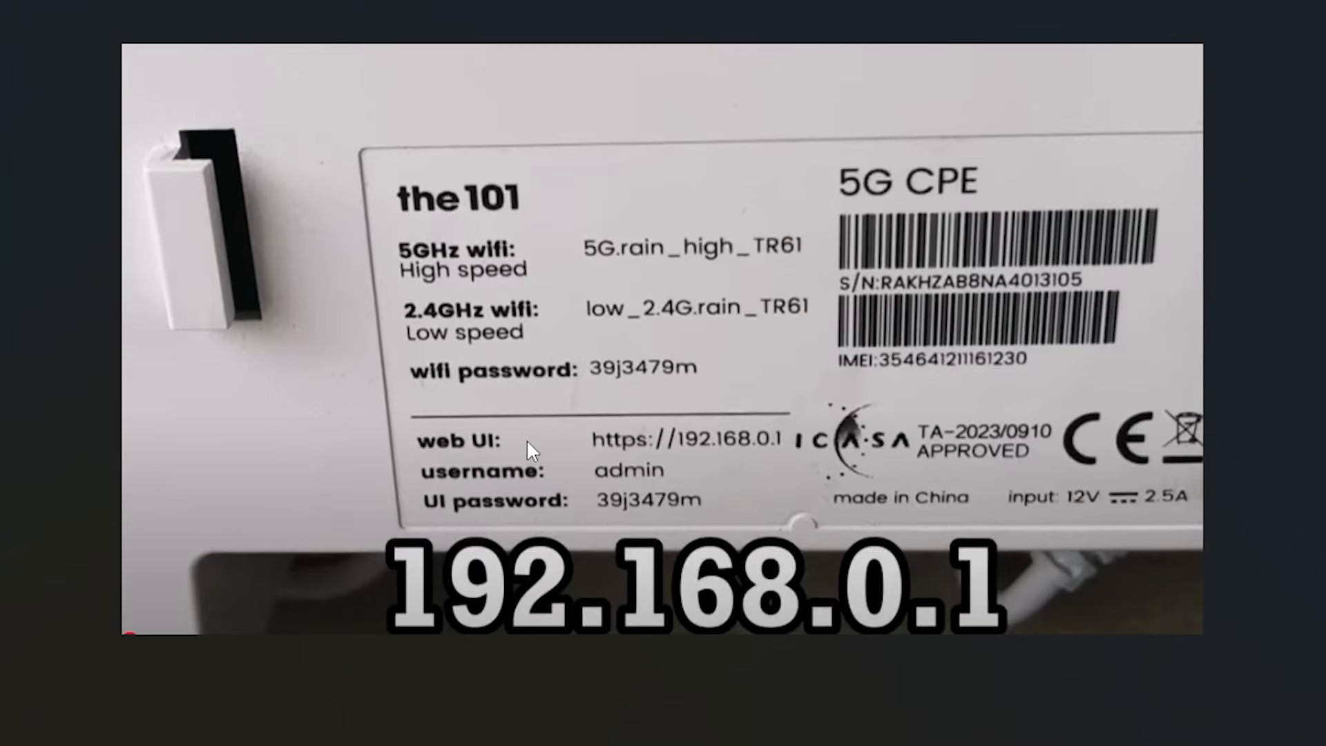
{"action": "mouse_move", "coordinate": [398, 456]}
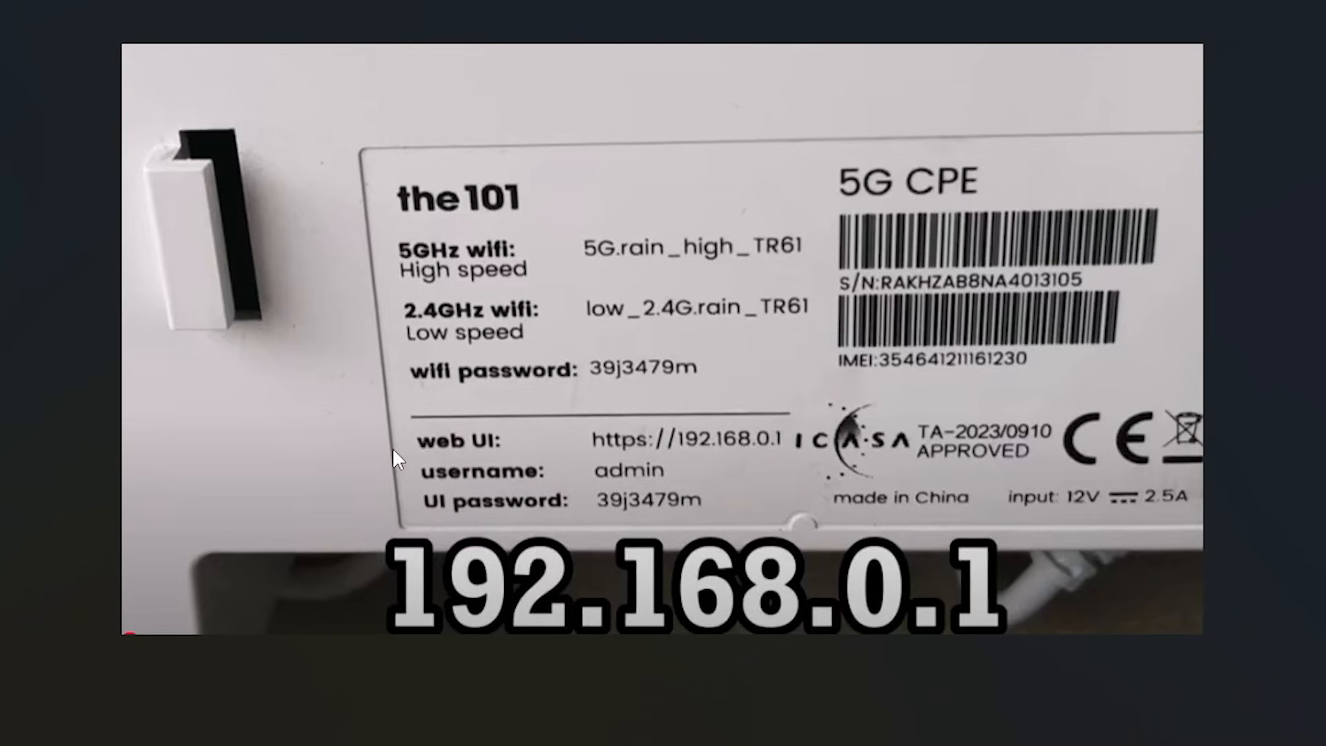
{"action": "mouse_move", "coordinate": [723, 444]}
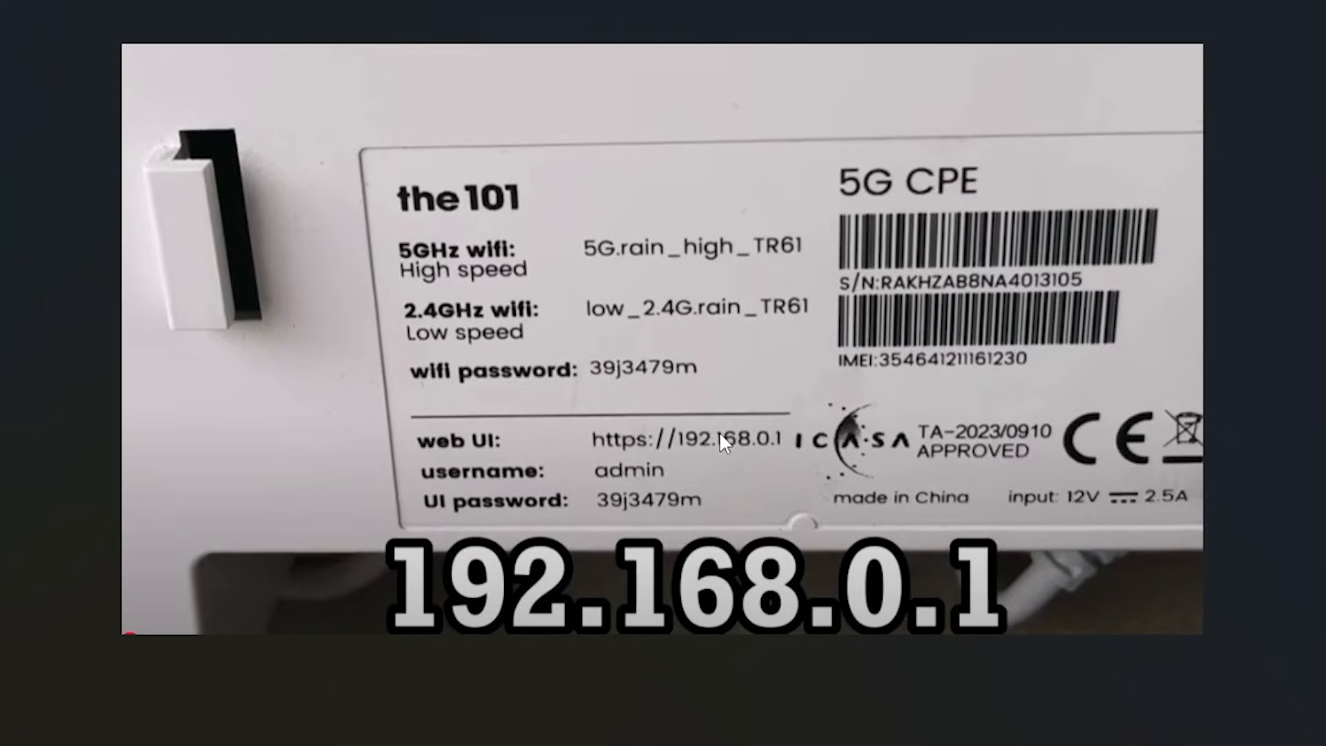
{"action": "mouse_move", "coordinate": [677, 453]}
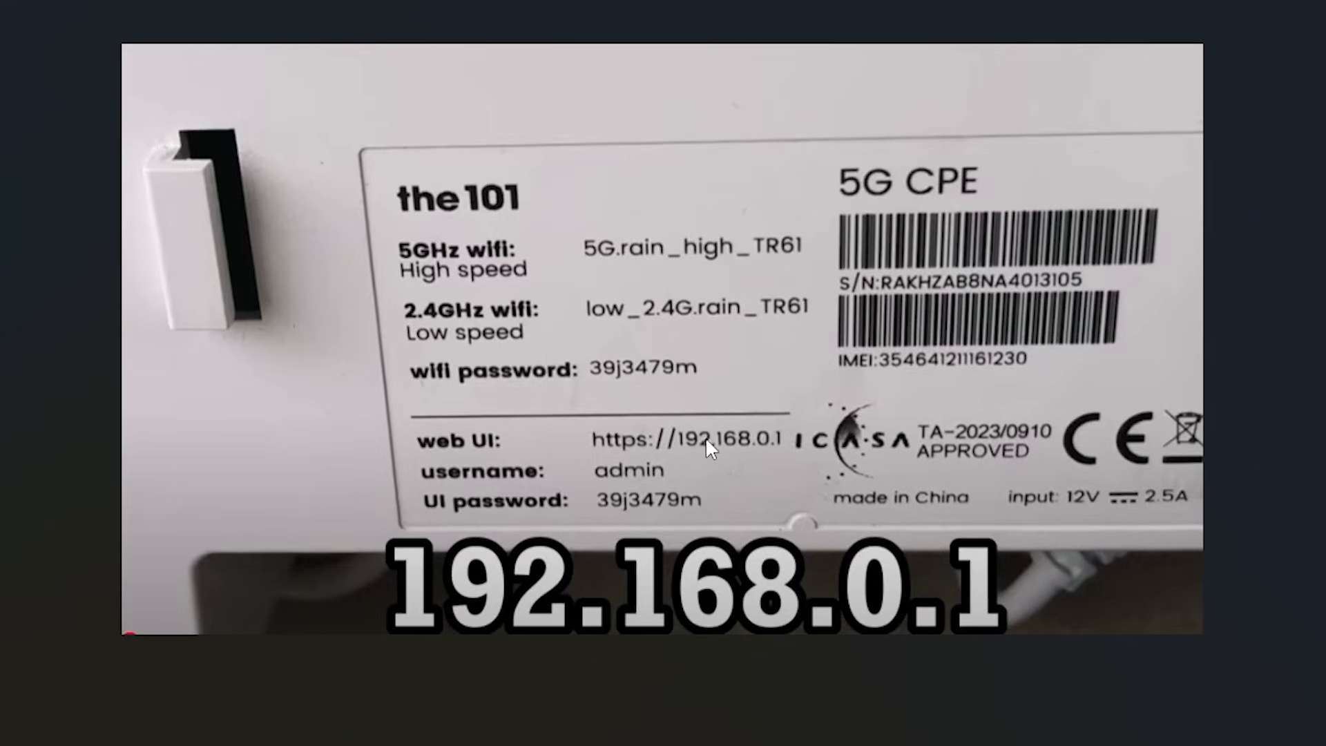
{"action": "mouse_move", "coordinate": [746, 456]}
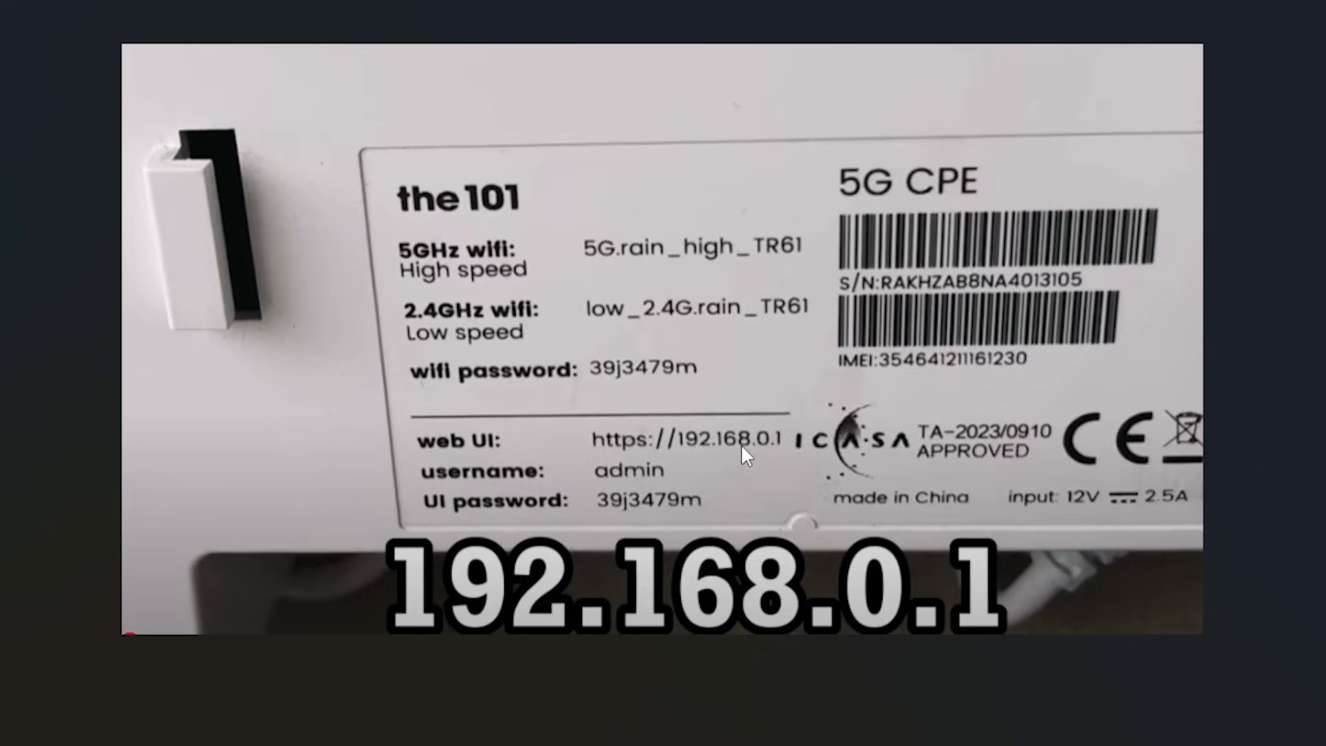
{"action": "mouse_move", "coordinate": [769, 452]}
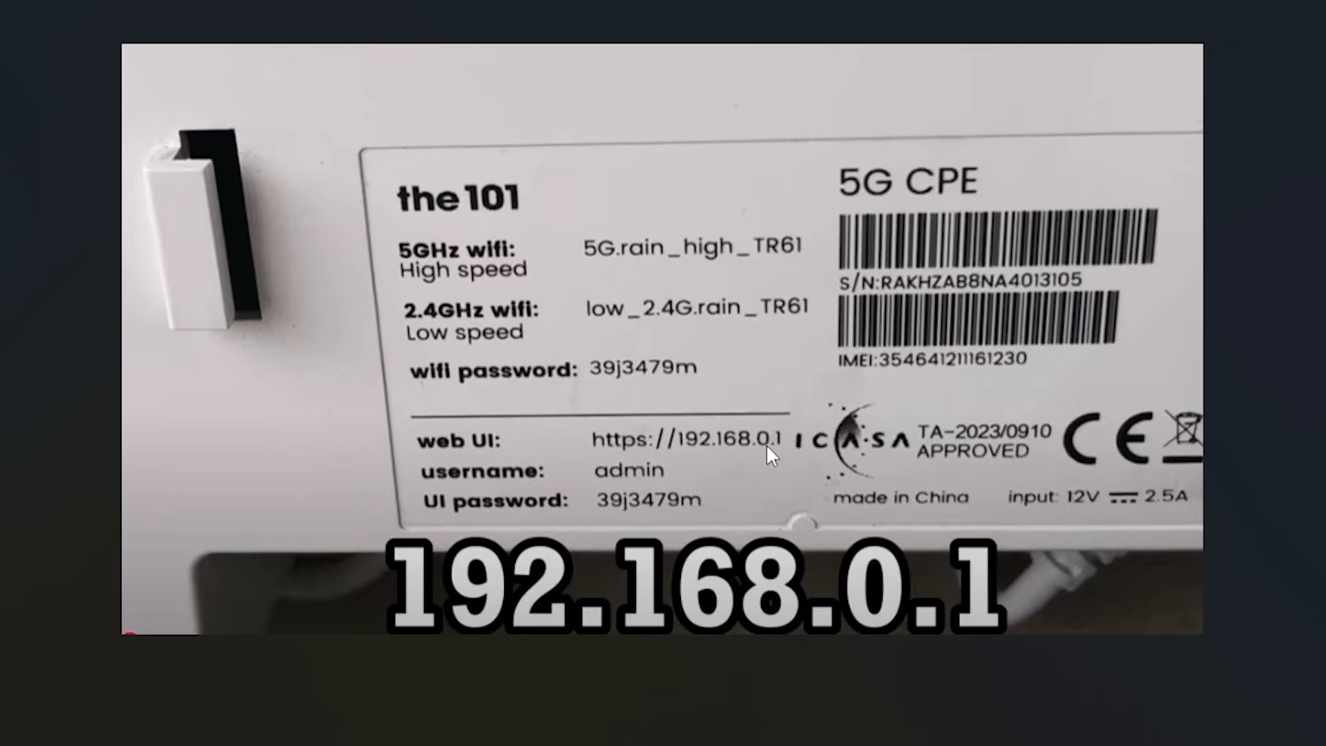
{"action": "mouse_move", "coordinate": [463, 611]}
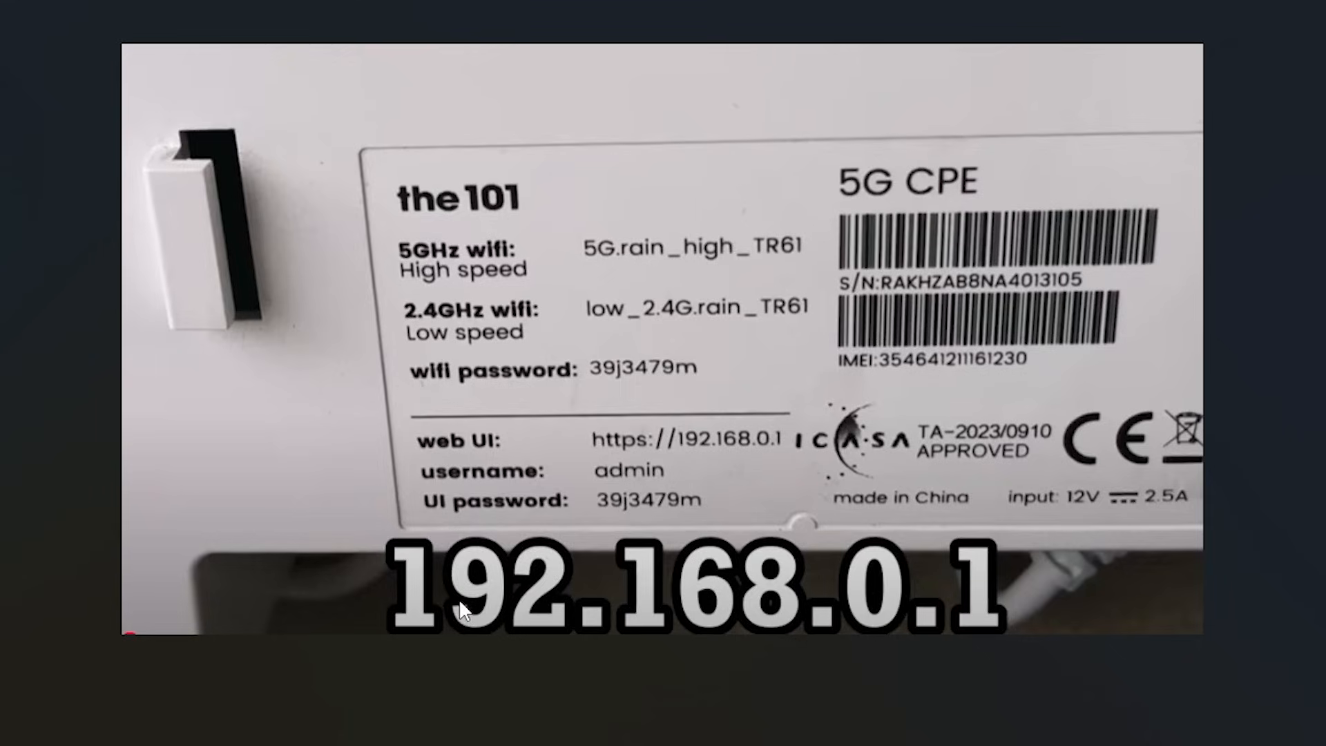
{"action": "mouse_move", "coordinate": [783, 620]}
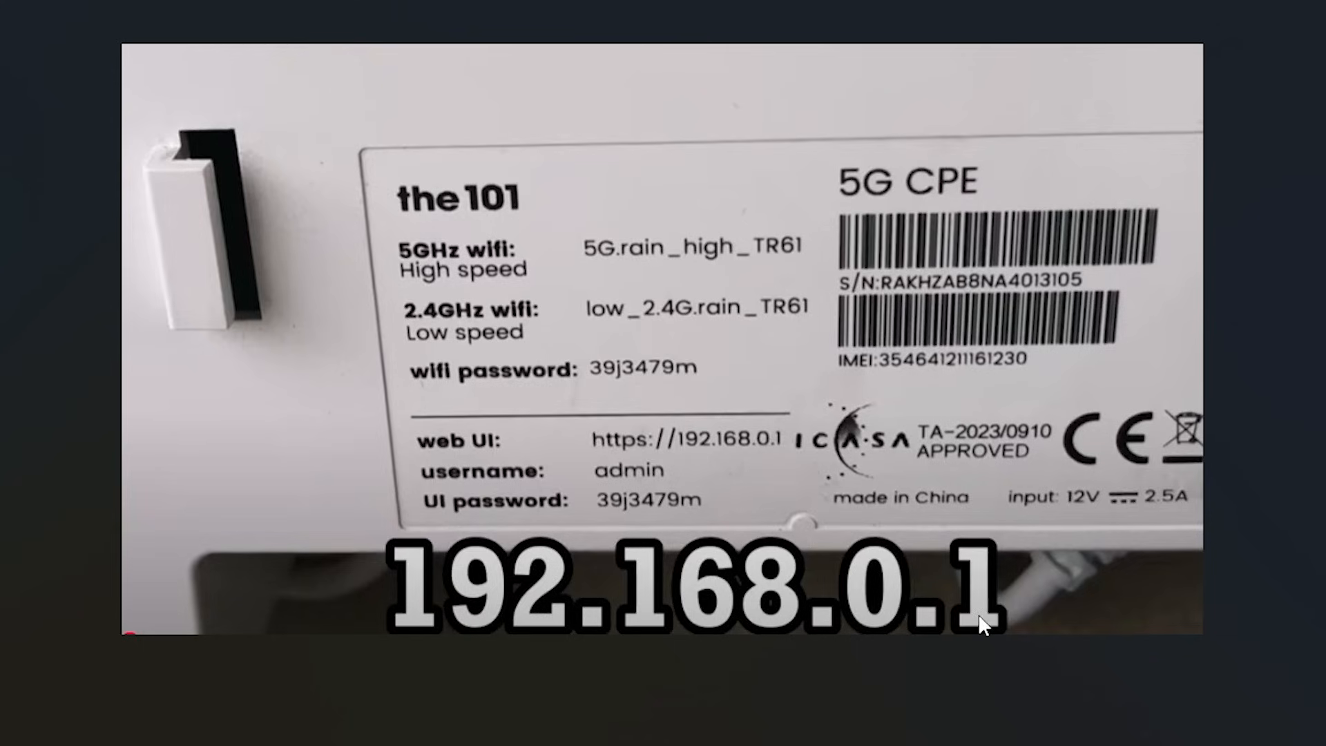
{"action": "mouse_move", "coordinate": [498, 581]}
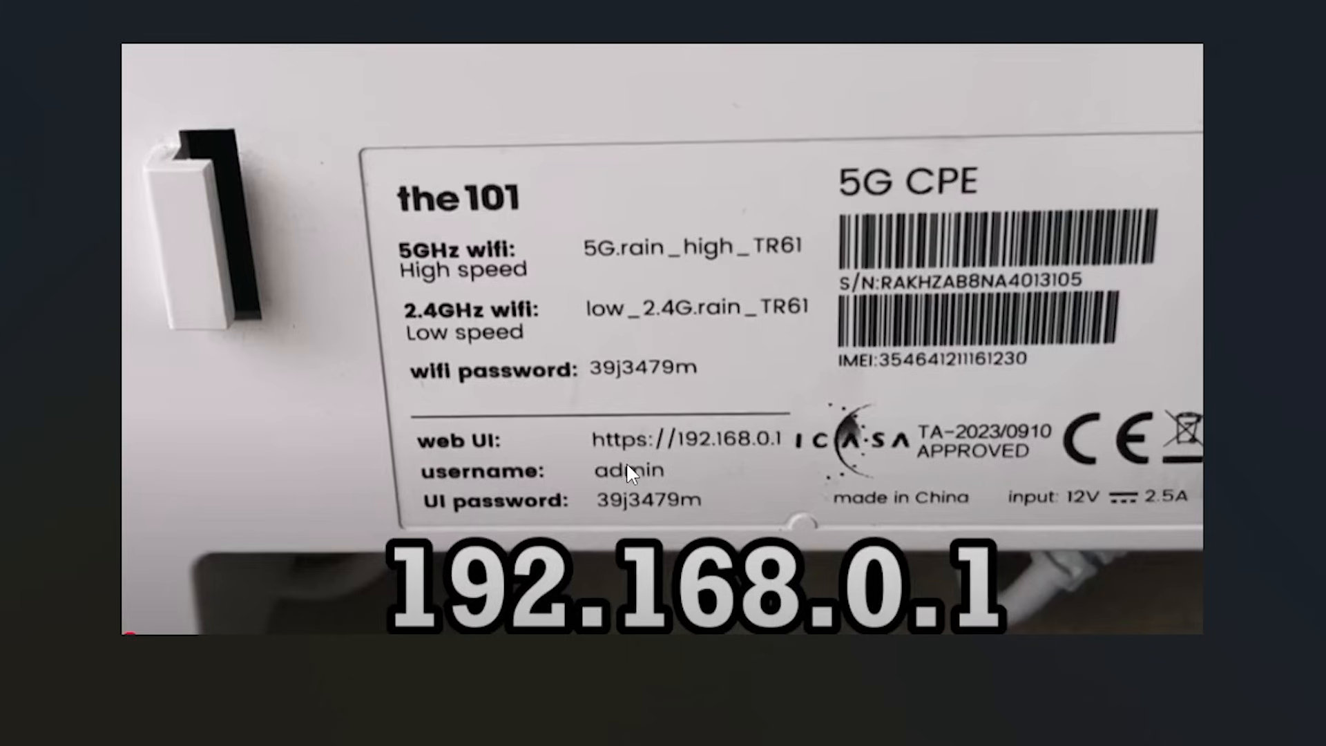
{"action": "mouse_move", "coordinate": [426, 519]}
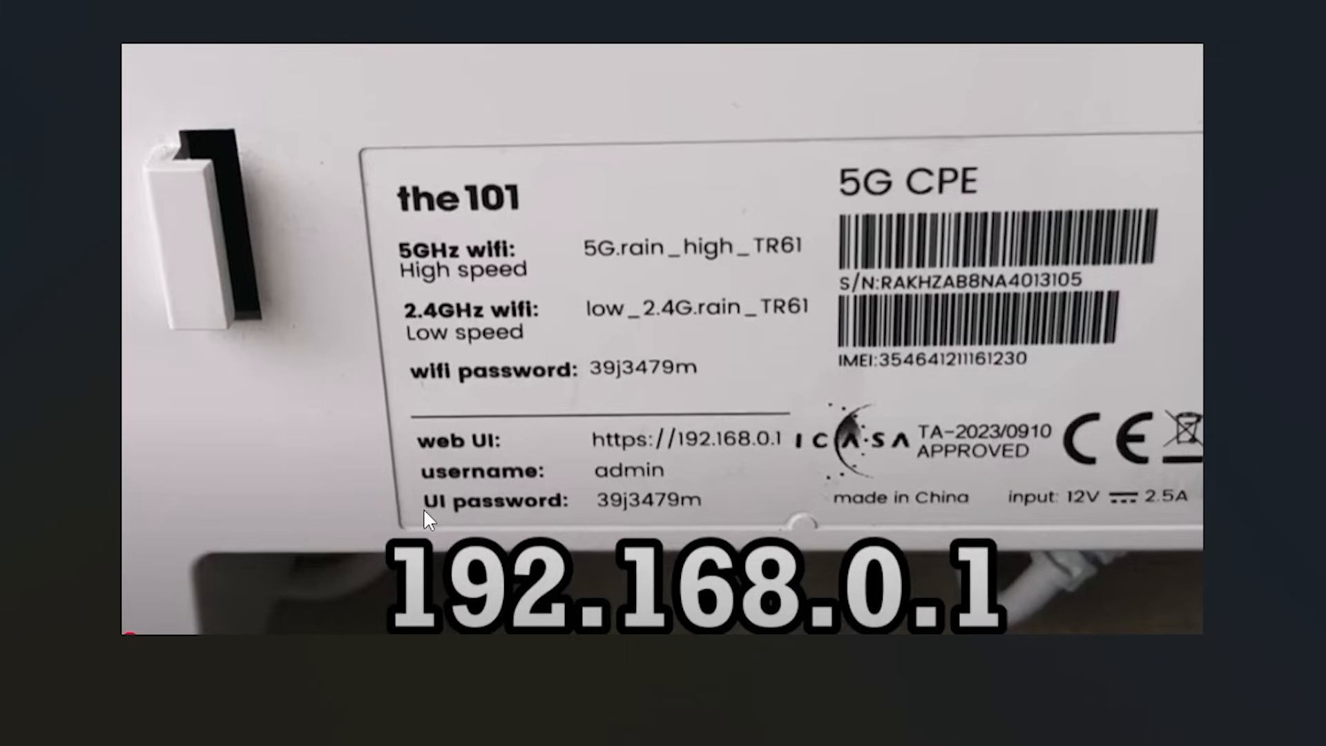
{"action": "mouse_move", "coordinate": [644, 526]}
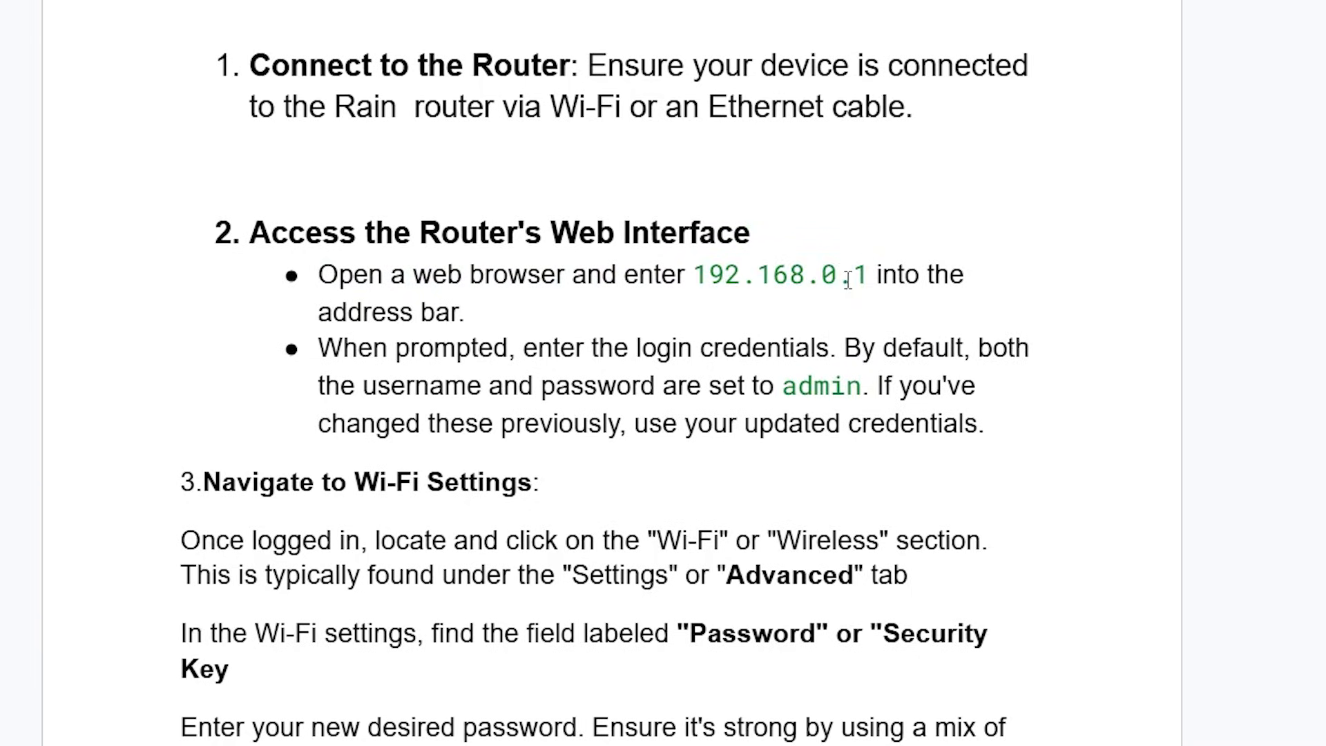
Step: Drag across step 2's text in the guide while reviewing it before opening a new tab
{"action": "left_click_drag", "start_coordinate": [705, 275], "coordinate": [871, 274]}
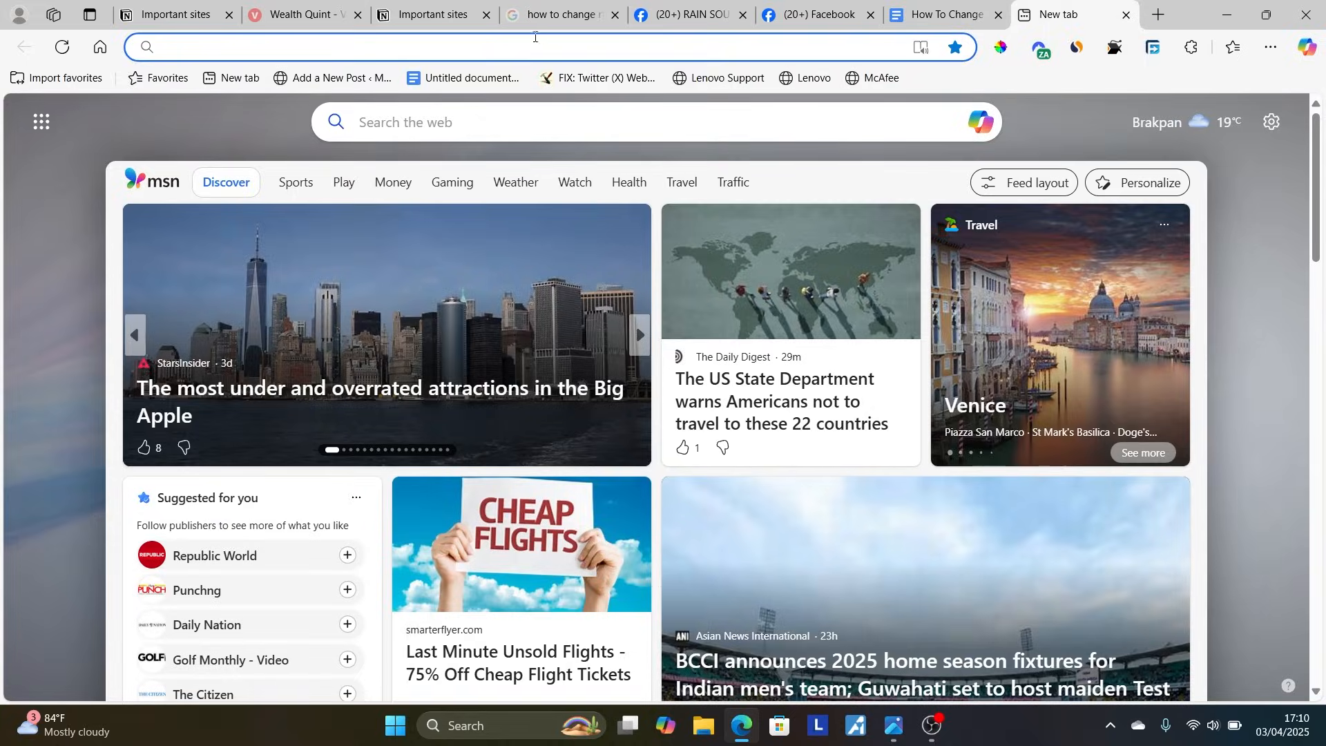
Step: Enter 192.168.0.1 in Edge's address bar and return to the Google Docs guide
{"action": "type", "text": "192.168.0.1"}
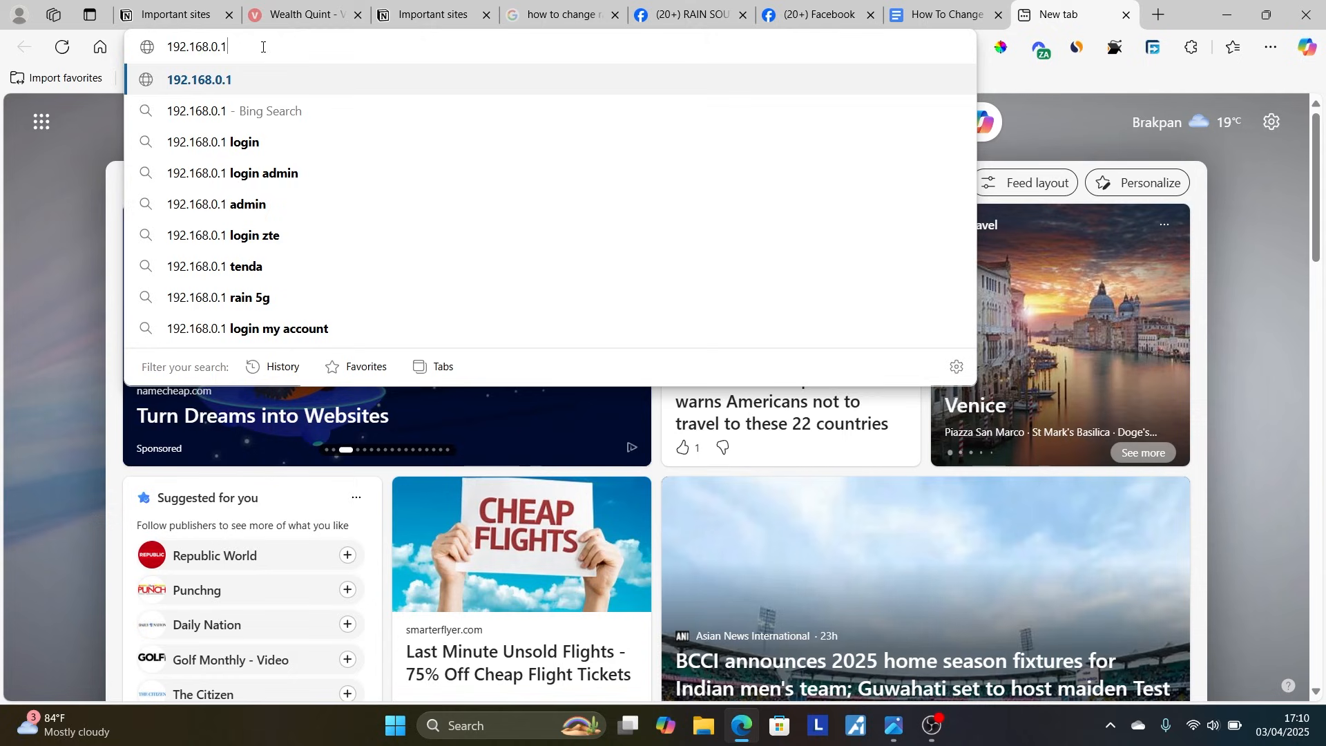
{"action": "left_click", "coordinate": [941, 15]}
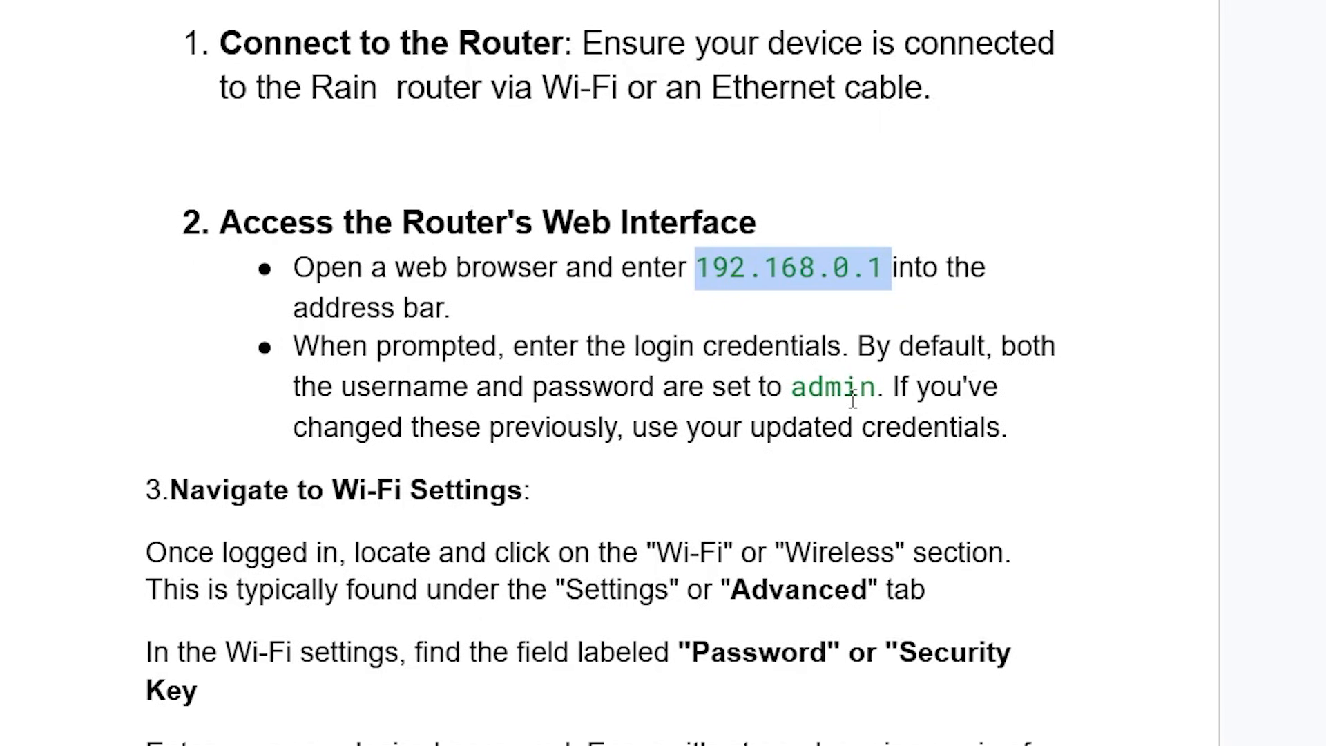
{"action": "mouse_move", "coordinate": [802, 415]}
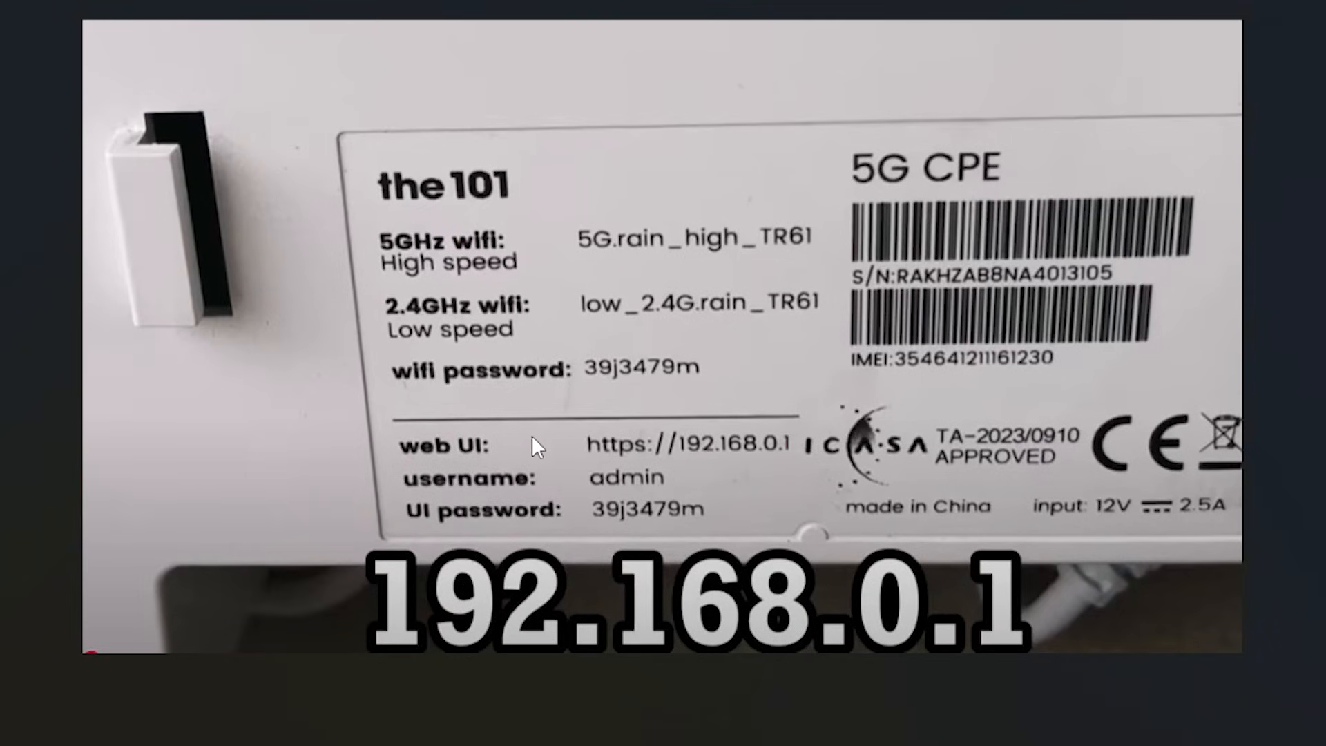
{"action": "mouse_move", "coordinate": [576, 523]}
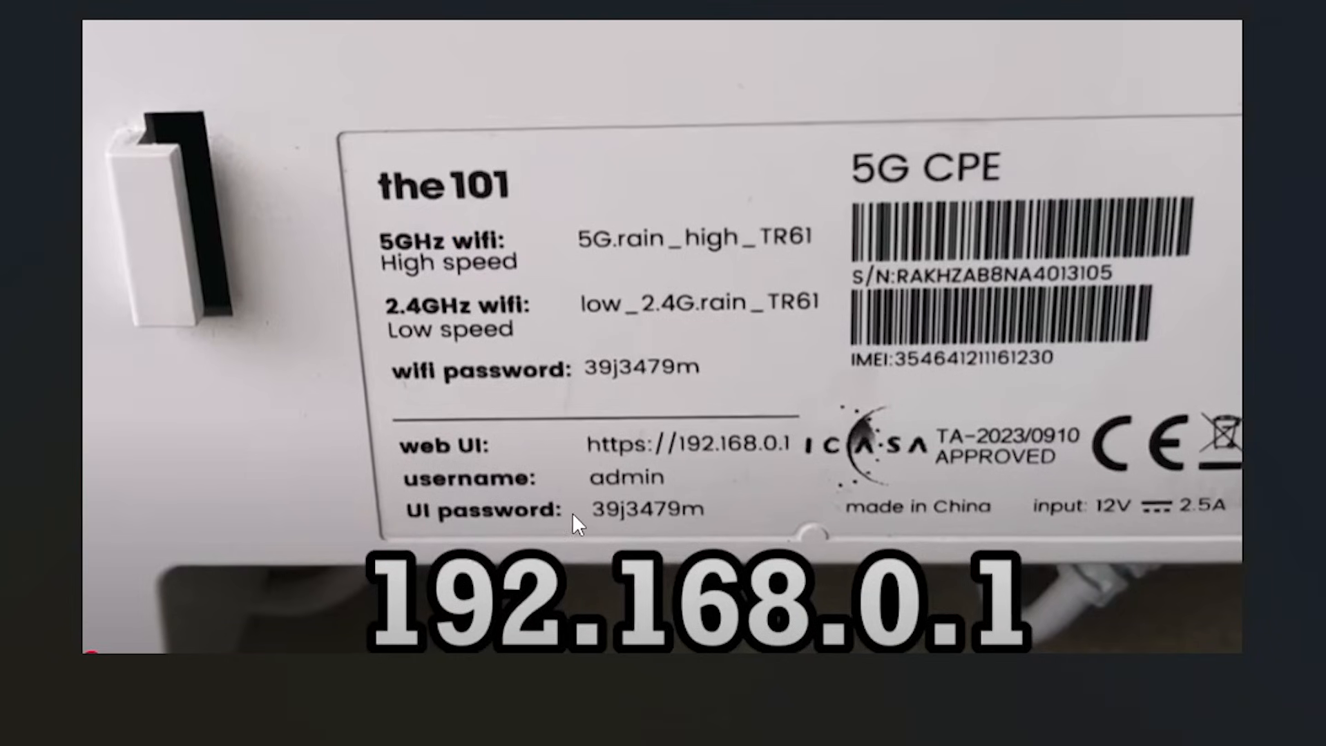
{"action": "mouse_move", "coordinate": [738, 392]}
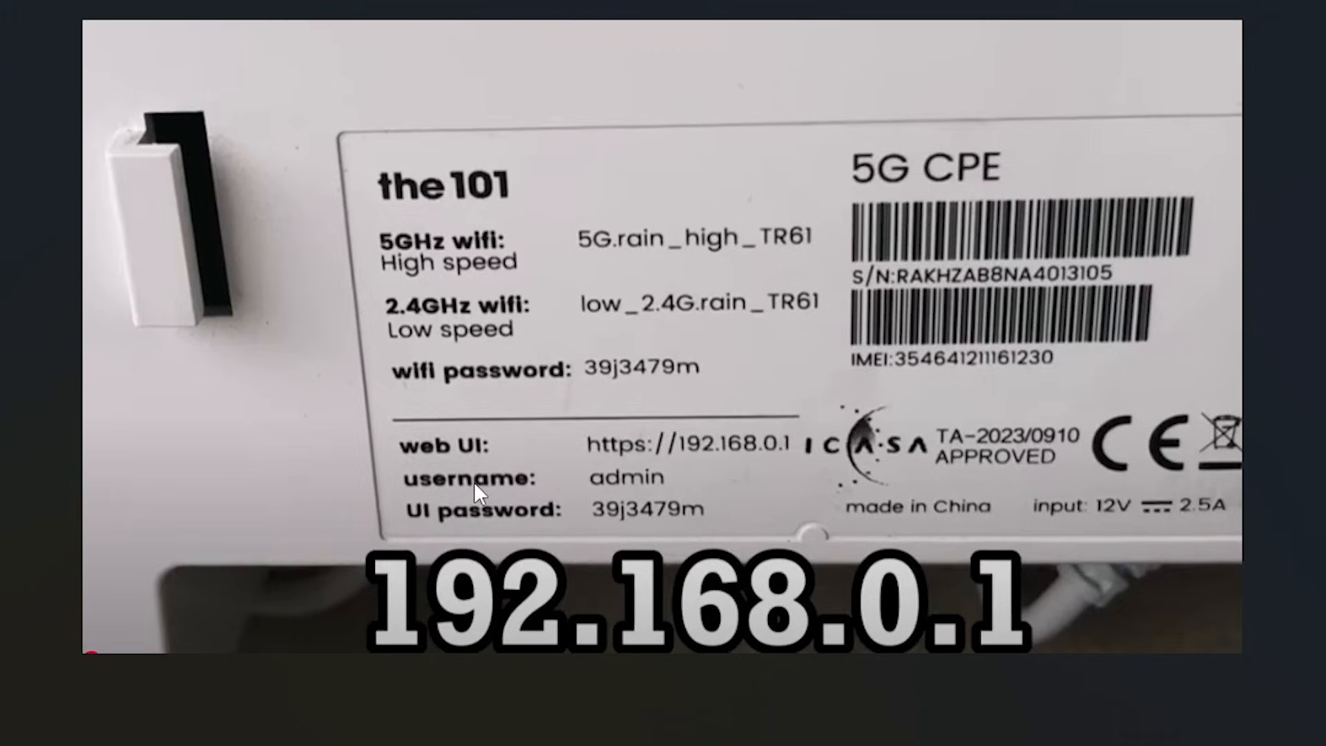
{"action": "mouse_move", "coordinate": [715, 460]}
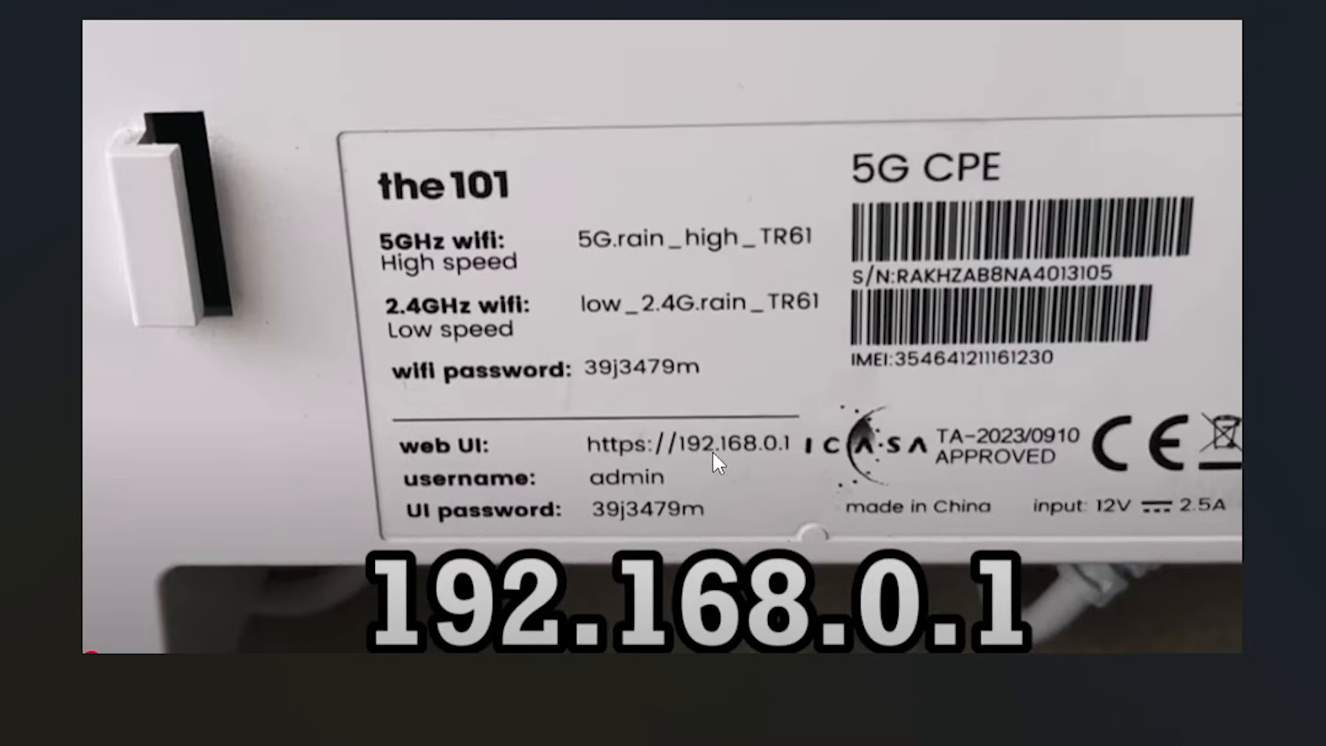
{"action": "mouse_move", "coordinate": [719, 533]}
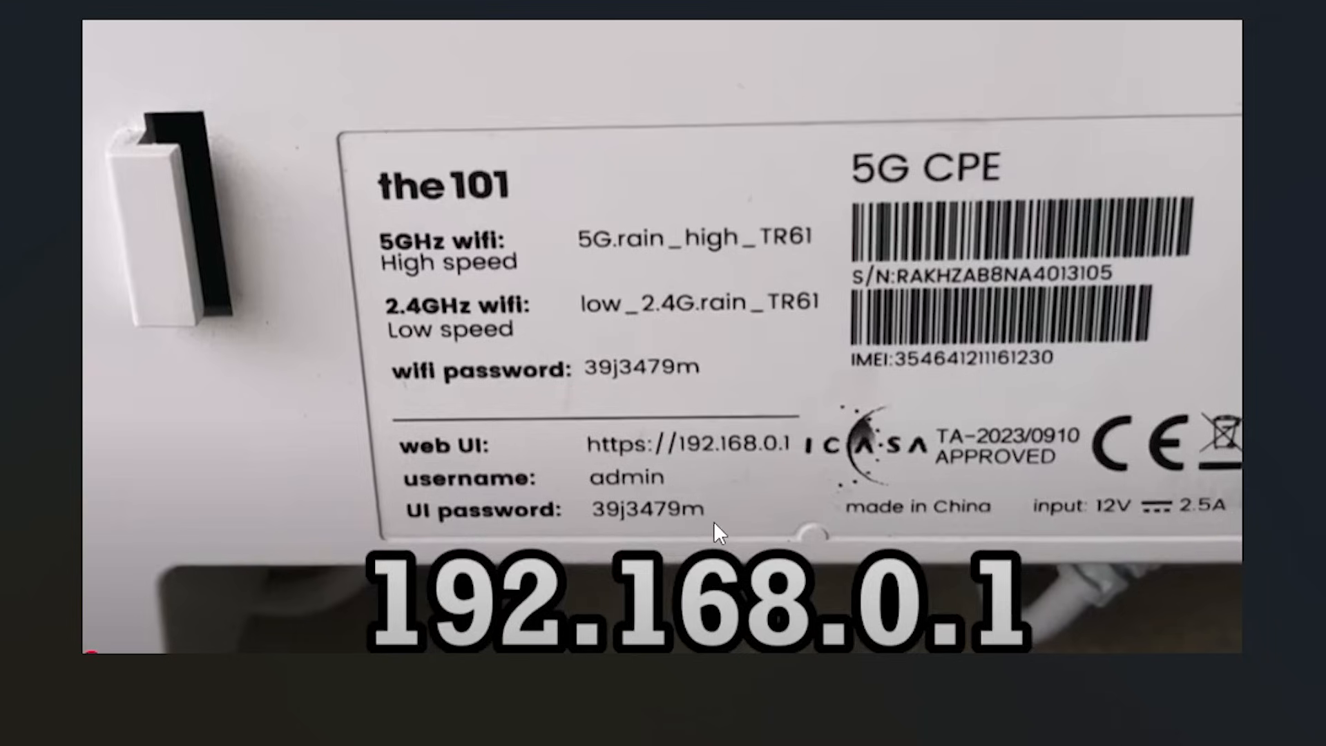
{"action": "mouse_move", "coordinate": [774, 532]}
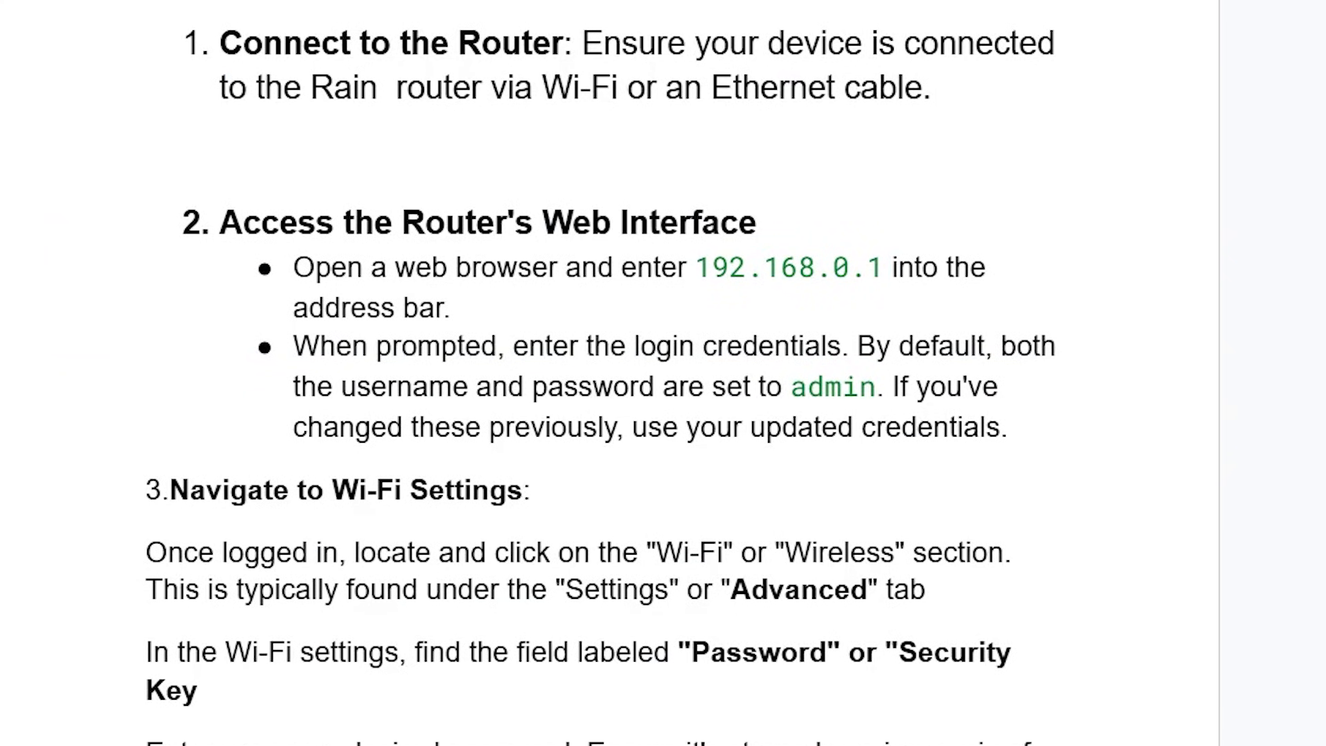
Step: Scroll the guide to section 3 on Wi-Fi settings, new password and reconnecting
{"action": "scroll", "scroll_direction": "down", "scroll_amount": 3}
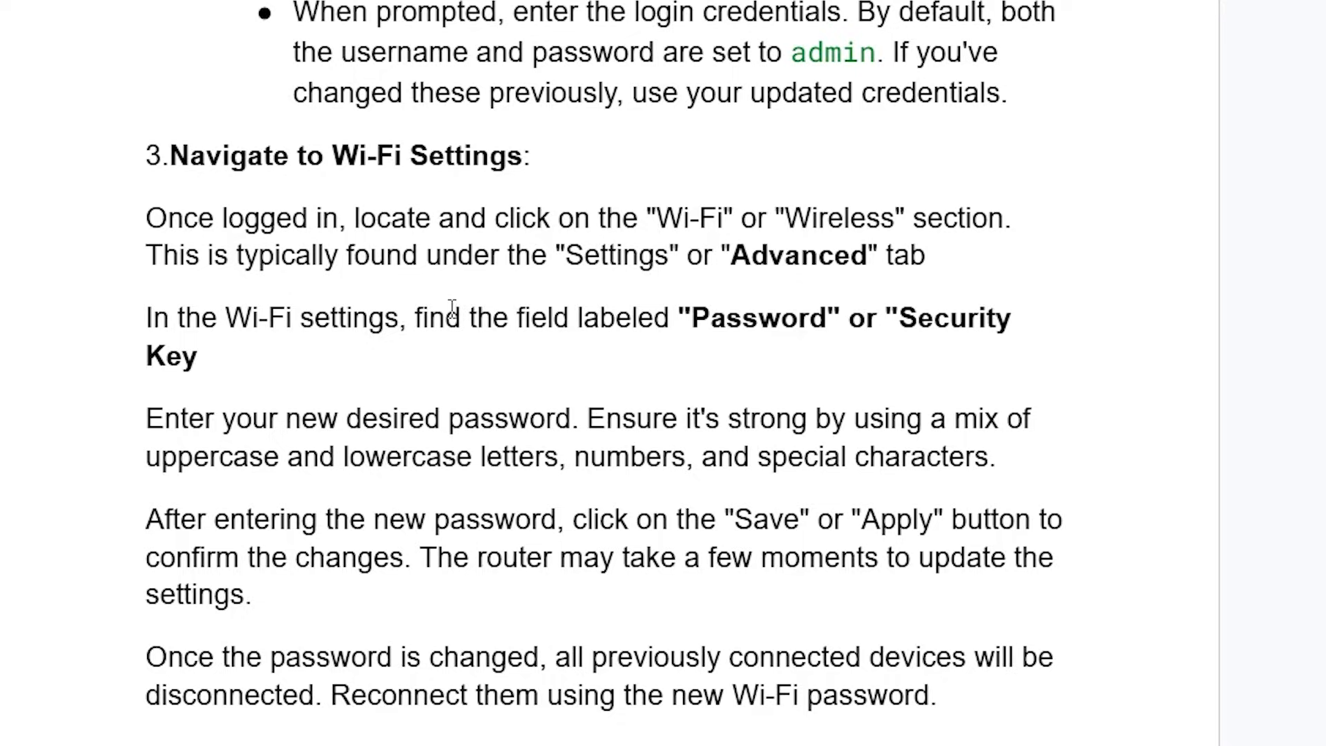
{"action": "mouse_move", "coordinate": [1058, 317]}
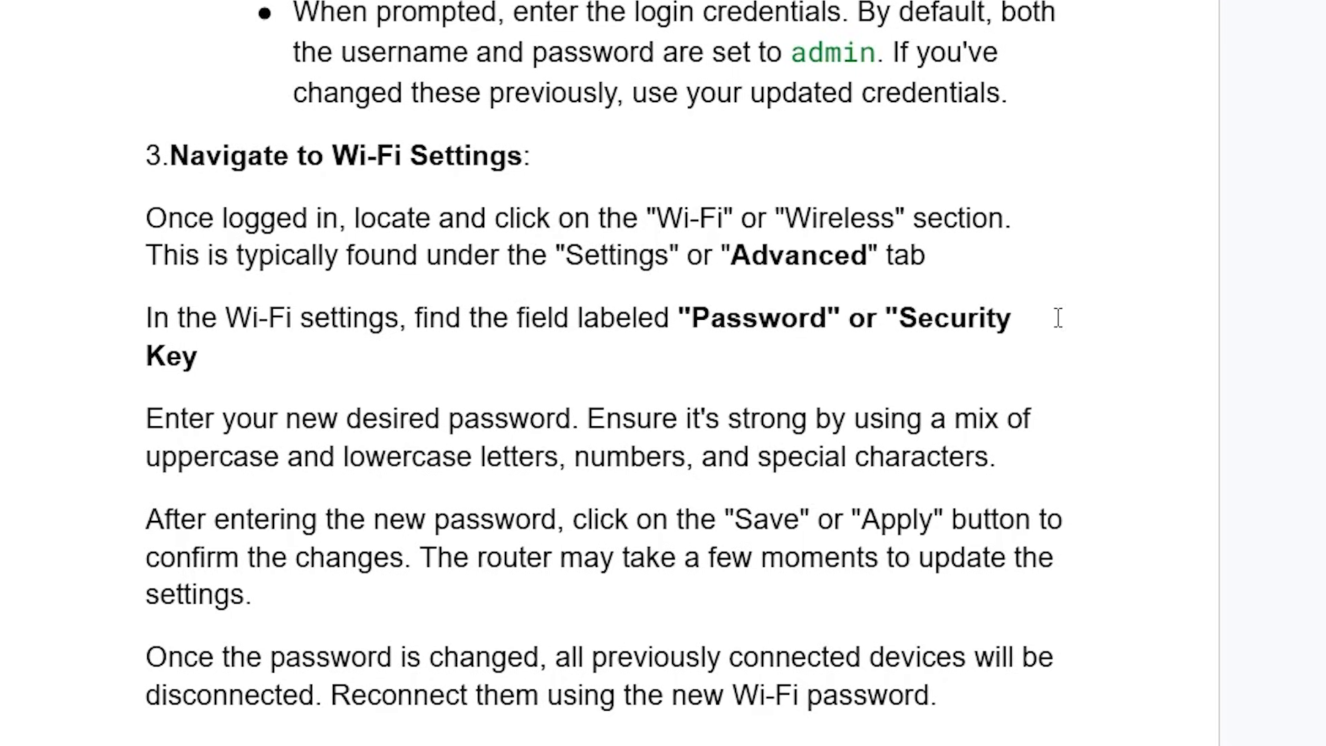
{"action": "mouse_move", "coordinate": [381, 416]}
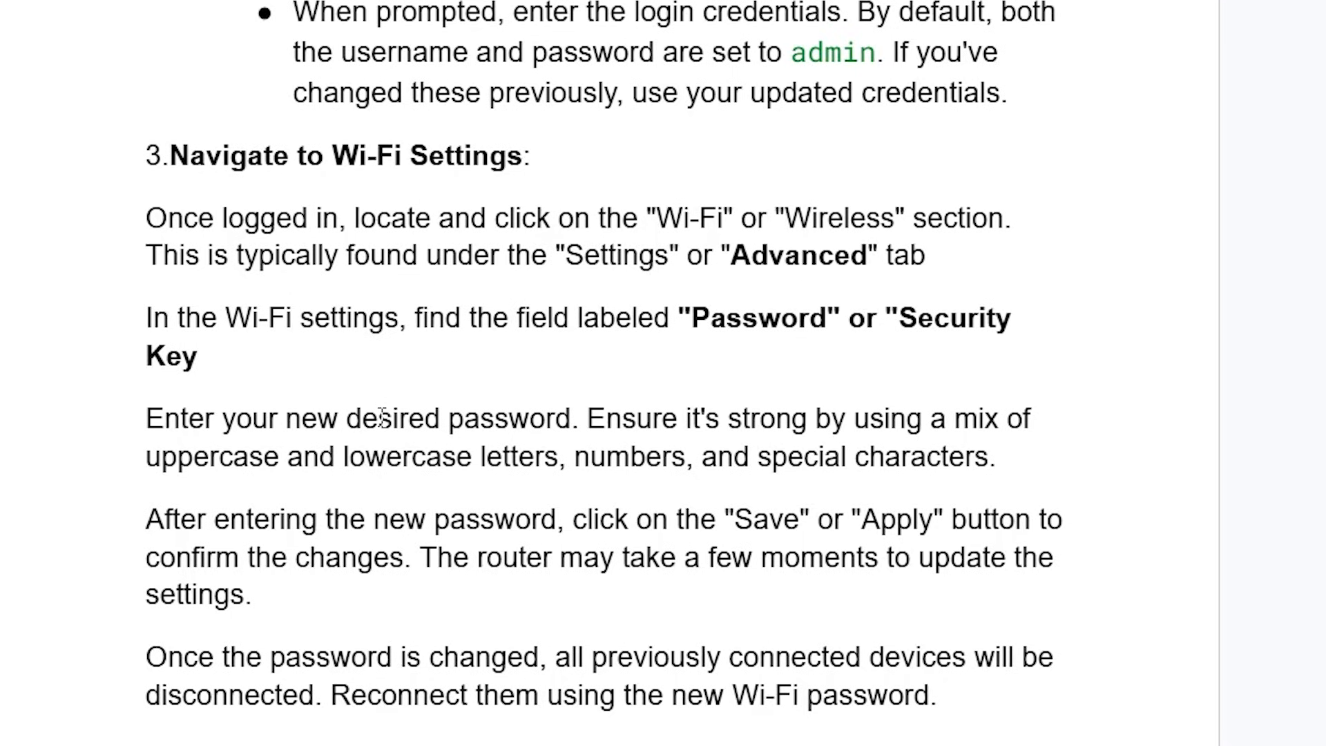
{"action": "mouse_move", "coordinate": [941, 413]}
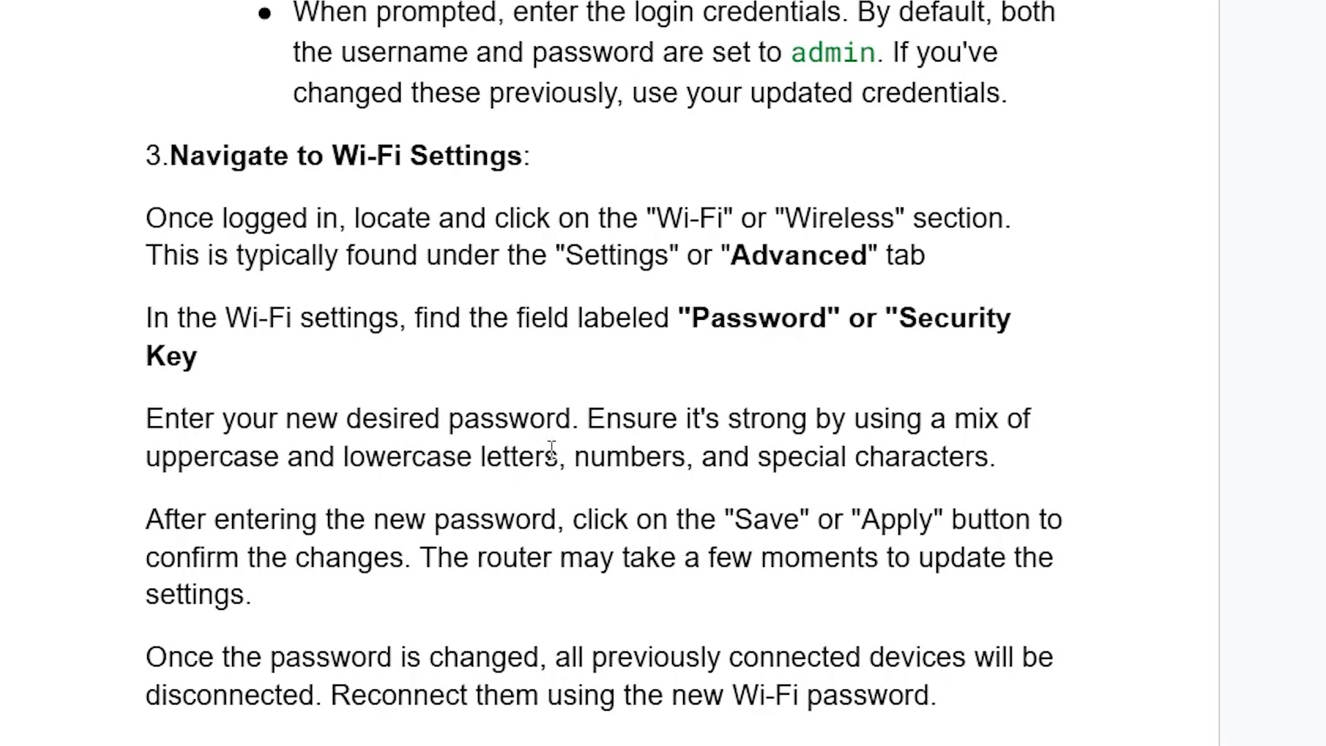
{"action": "mouse_move", "coordinate": [423, 431]}
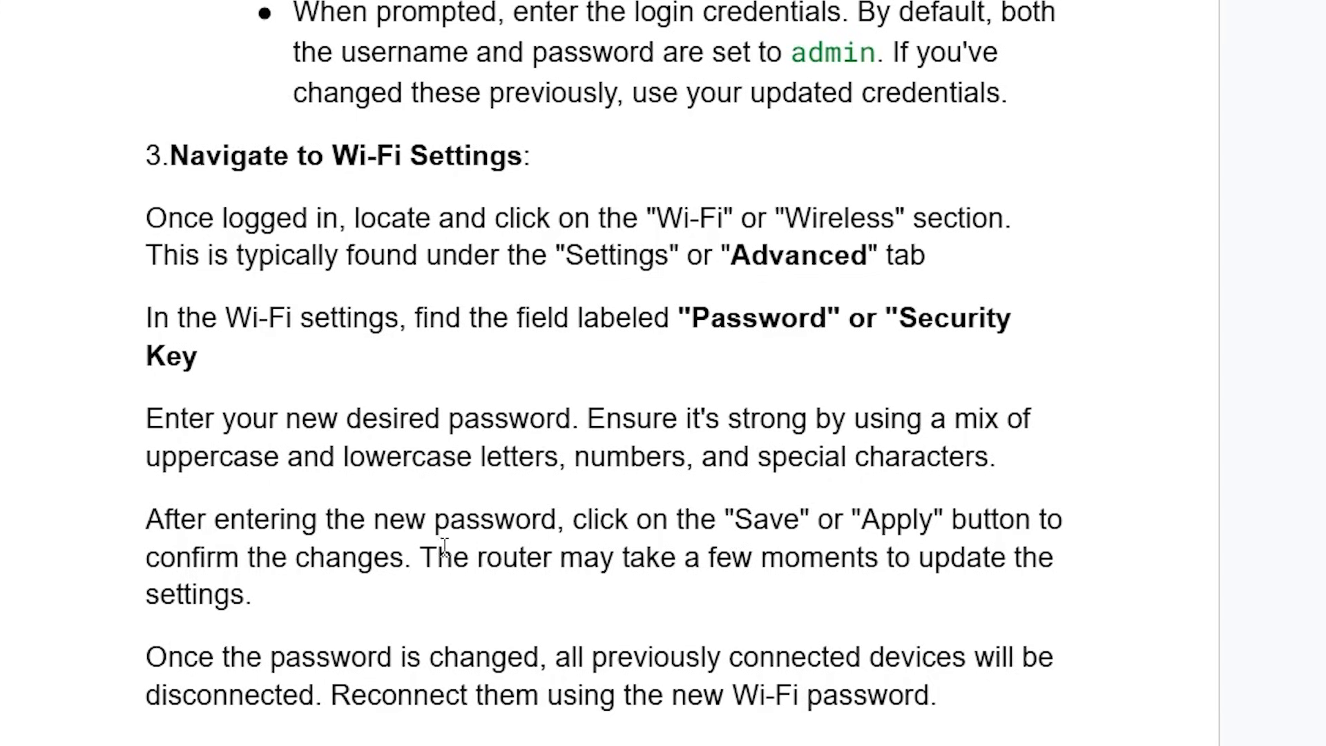
{"action": "mouse_move", "coordinate": [844, 571]}
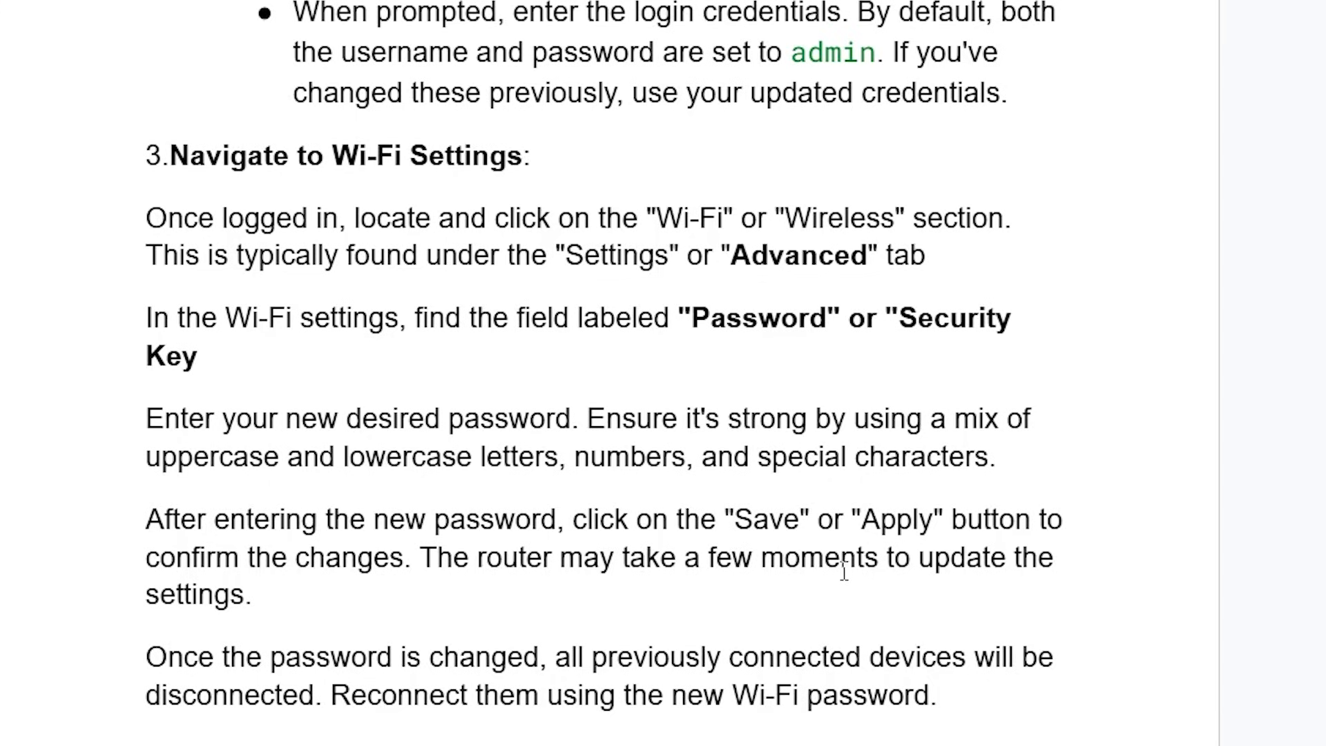
{"action": "mouse_move", "coordinate": [275, 624]}
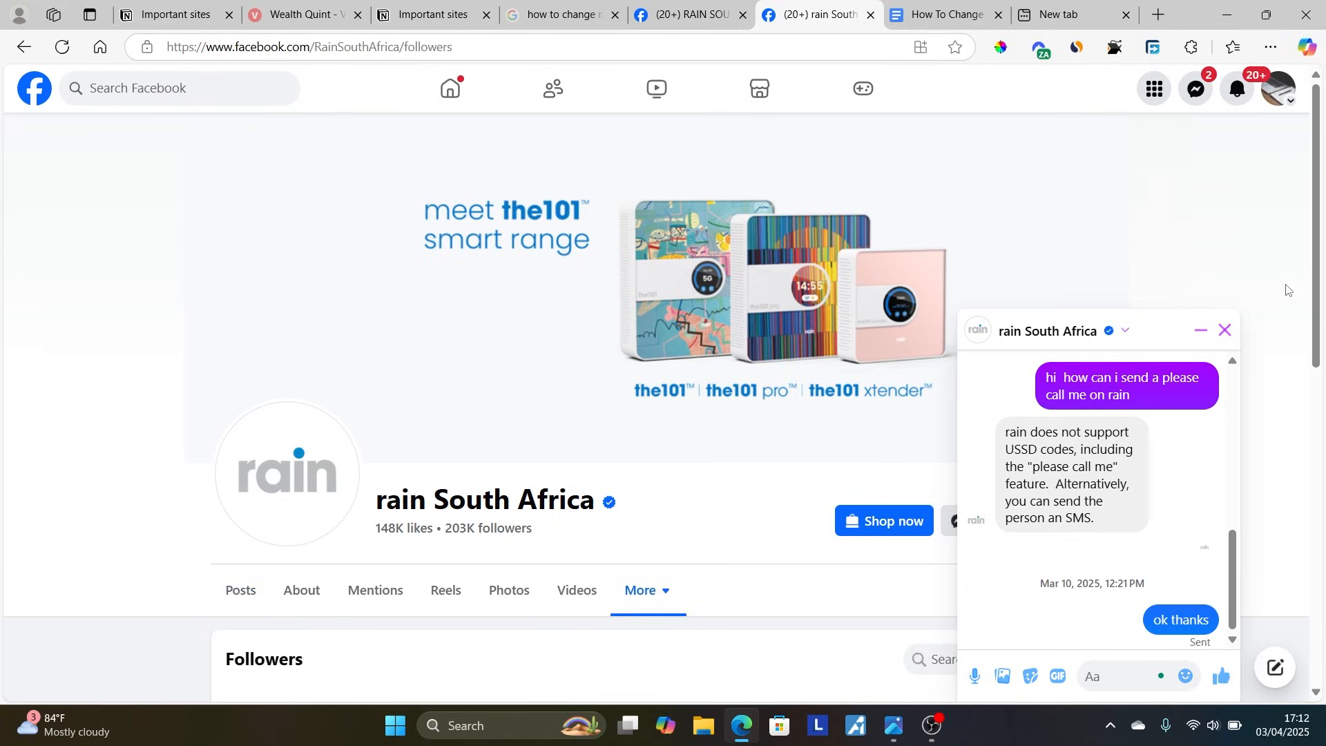
Step: View the rain South Africa Facebook chat, then return to the router password guide tab
{"action": "left_click", "coordinate": [1224, 331]}
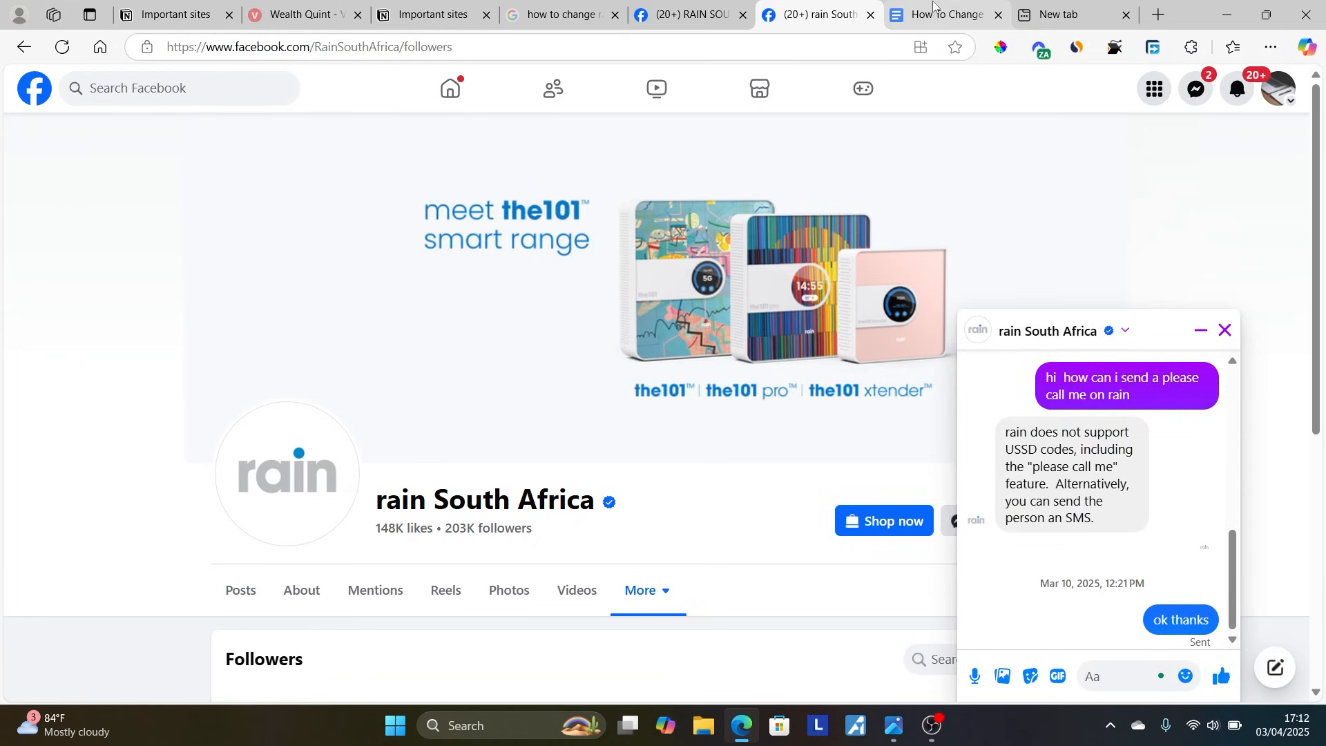
{"action": "left_click", "coordinate": [945, 14]}
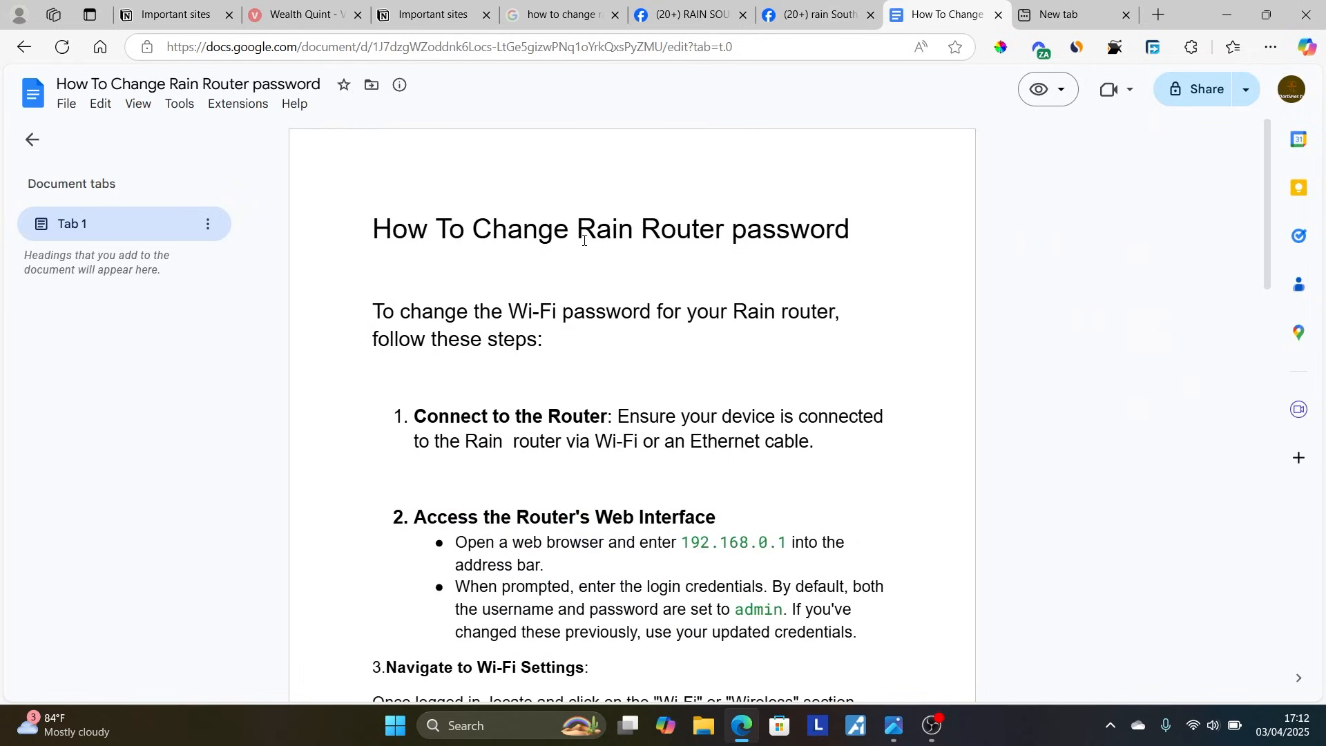